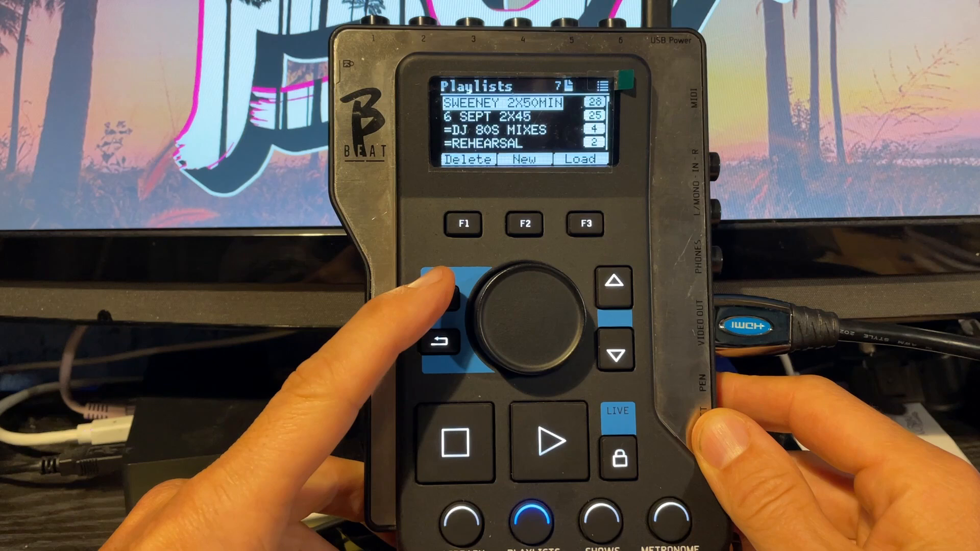
- Load SWEENEY 2X50MIN, check firmware 4.6.3, and return with track one cued
click(442, 298)
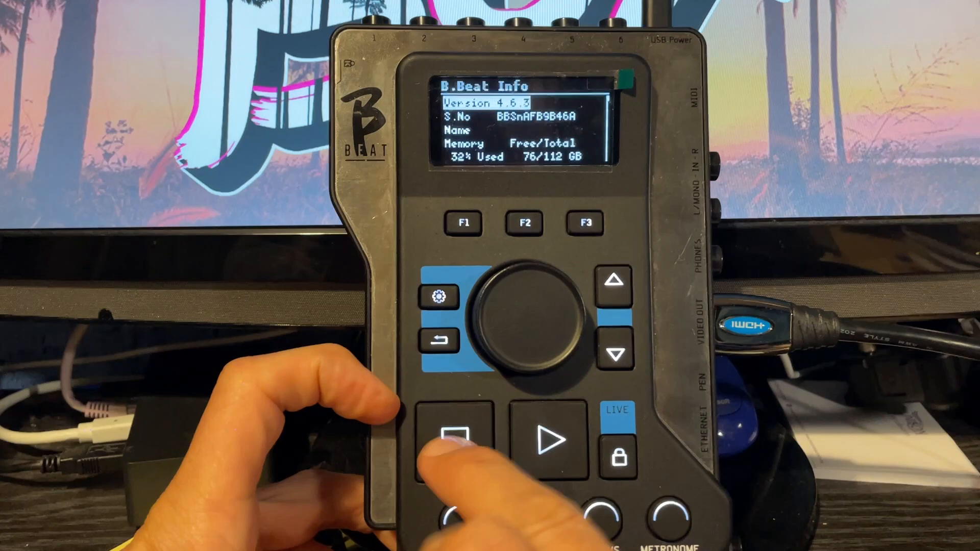
click(441, 340)
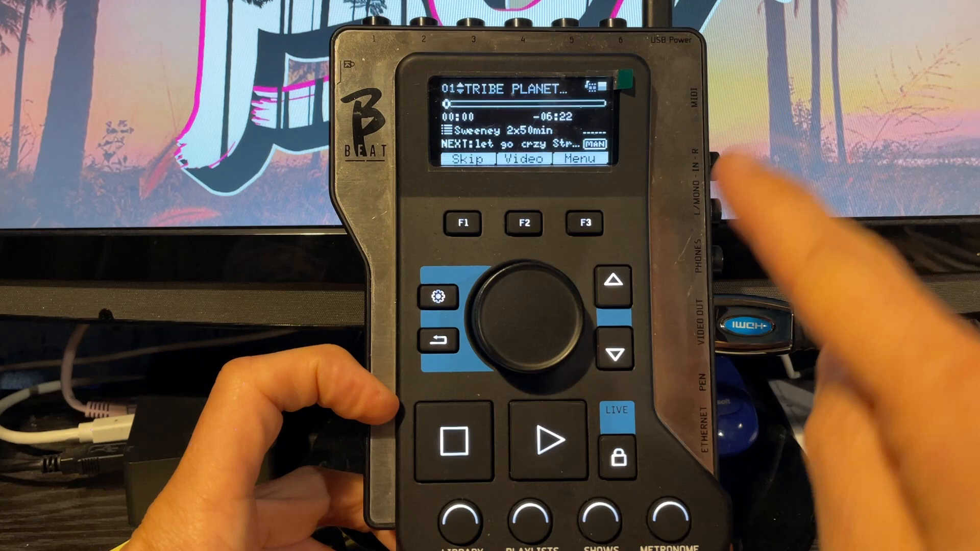
- Confirm the 'Enter in LIVE mode?' prompt to lock the player in LIVE mode
click(616, 456)
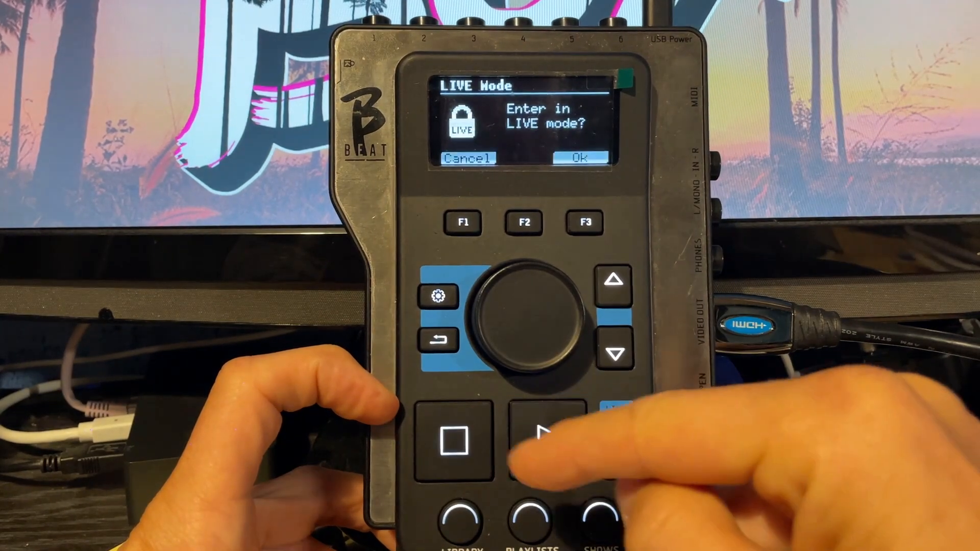
click(578, 156)
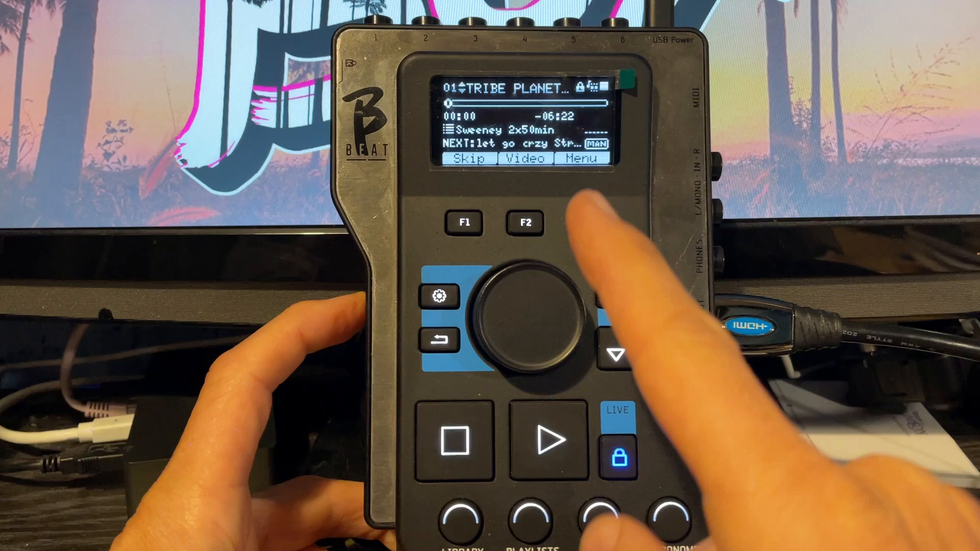
- Play the first Sweeney track, skip ahead, and stop on 03 DANCE NOTORIOUS
click(548, 437)
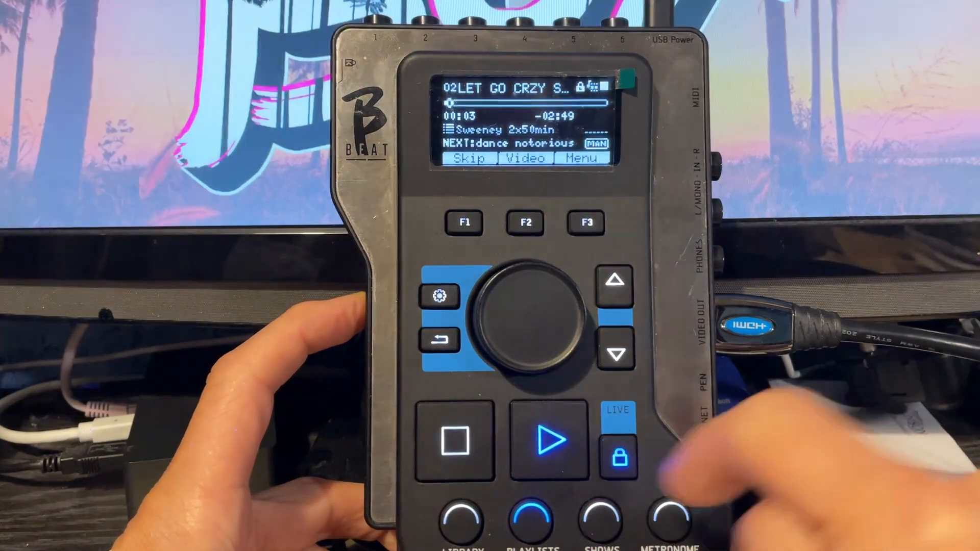
click(468, 159)
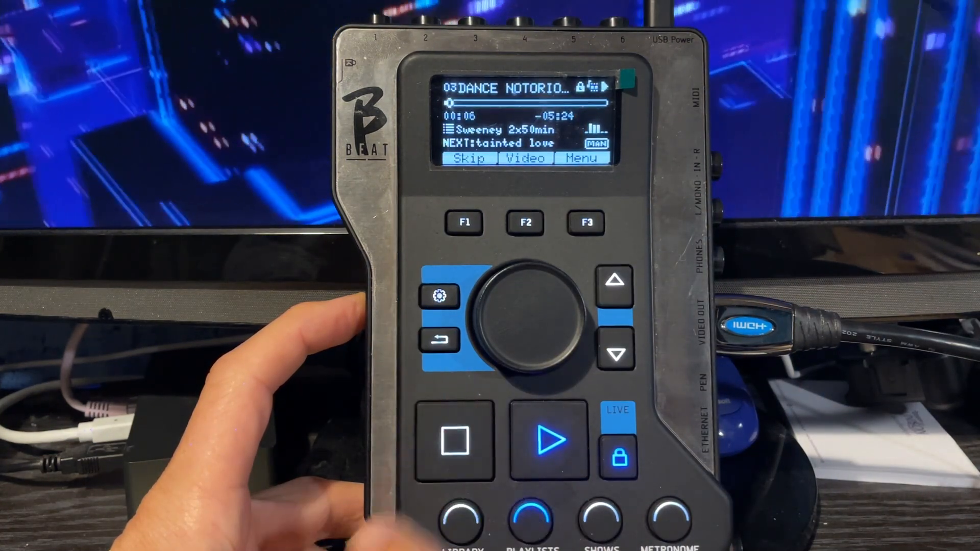
click(545, 437)
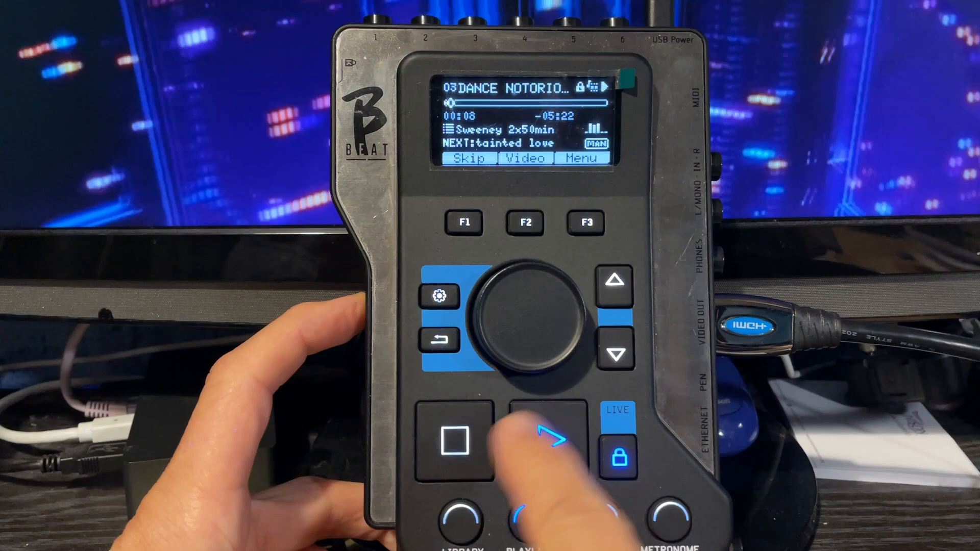
click(545, 438)
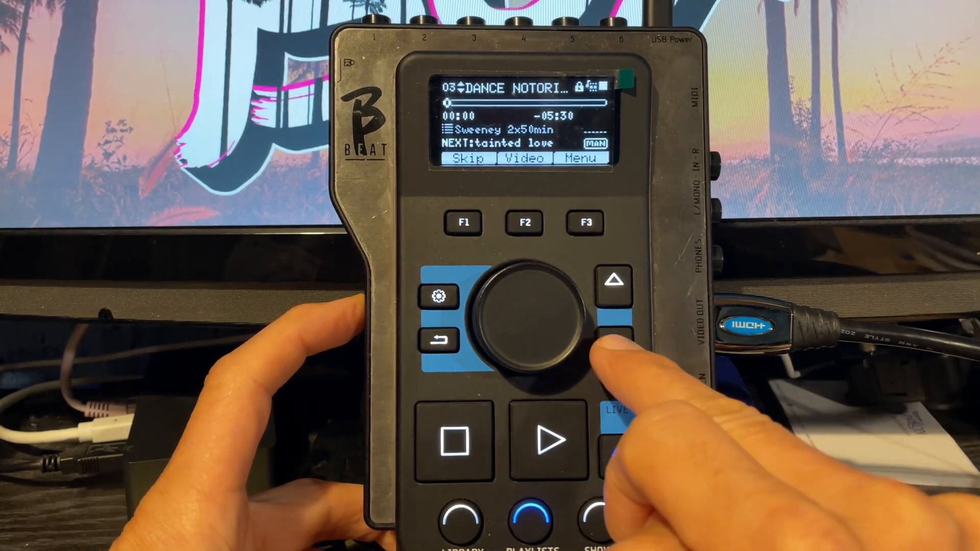
- Play and stop DANCE NOTORIOUS, then cue track 04 TAINTED LOVE
click(545, 440)
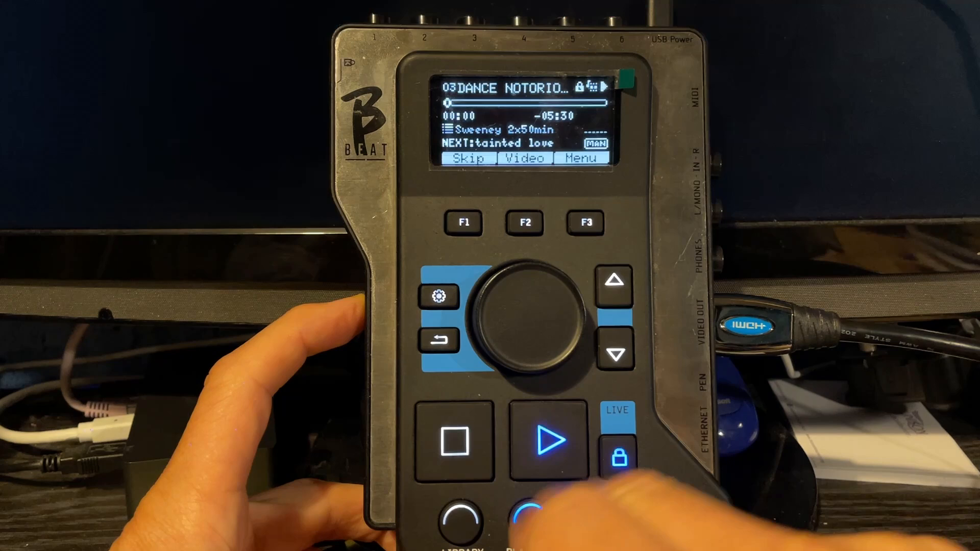
click(548, 439)
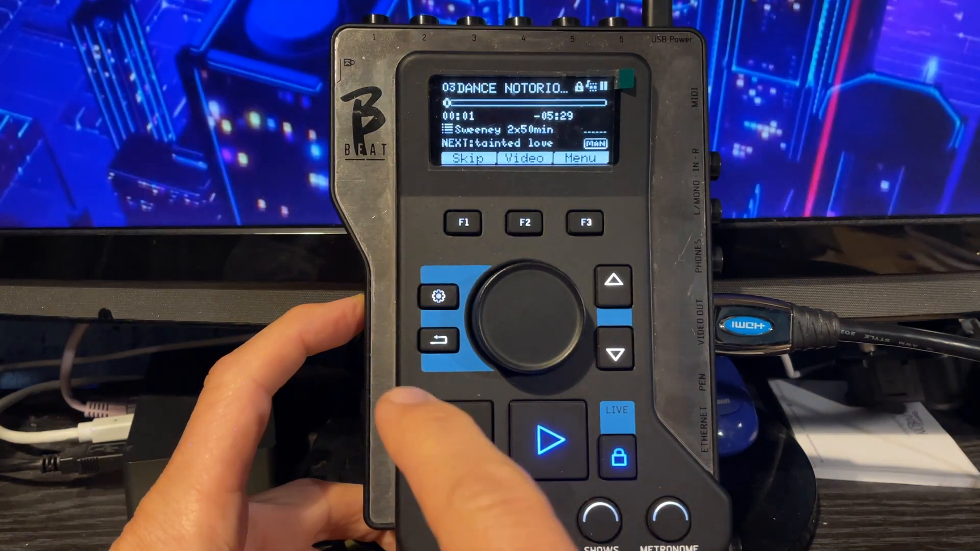
click(613, 356)
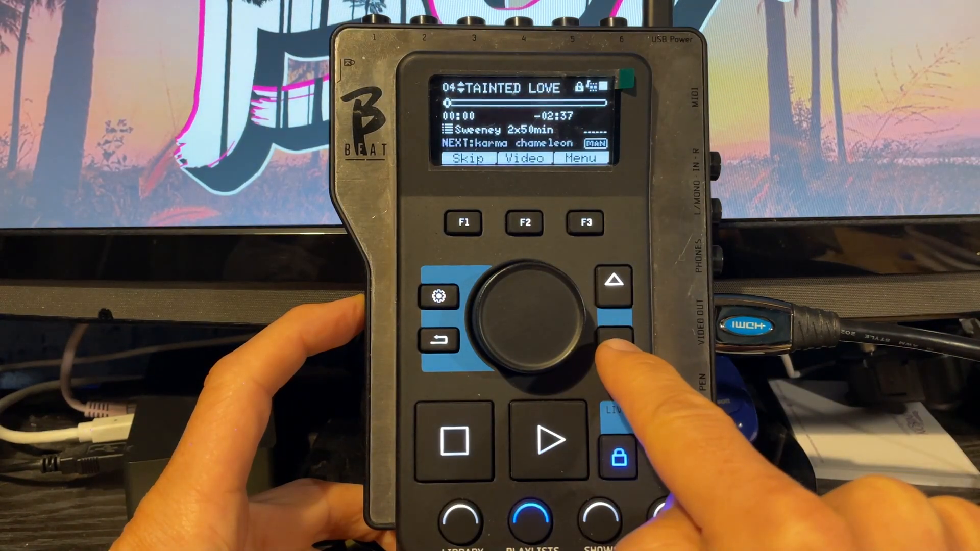
click(613, 333)
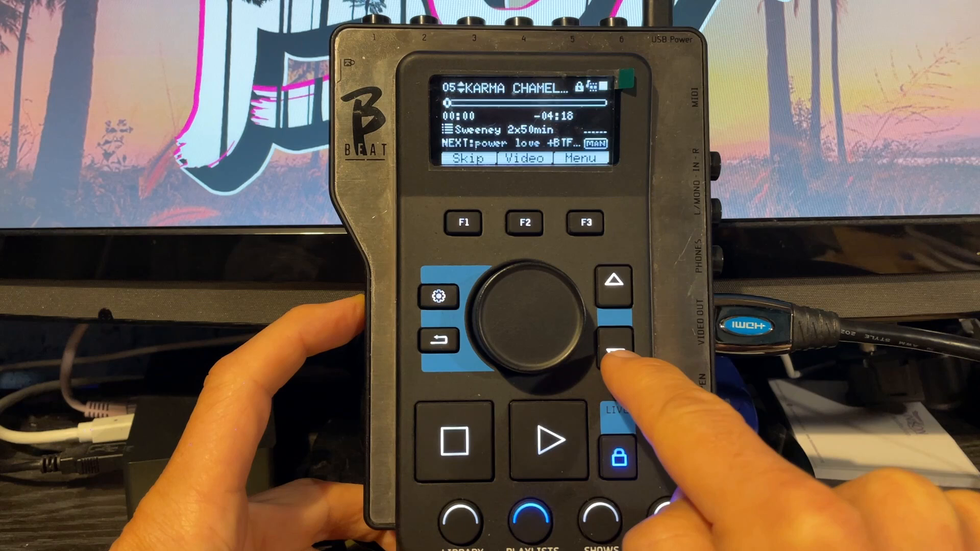
click(615, 353)
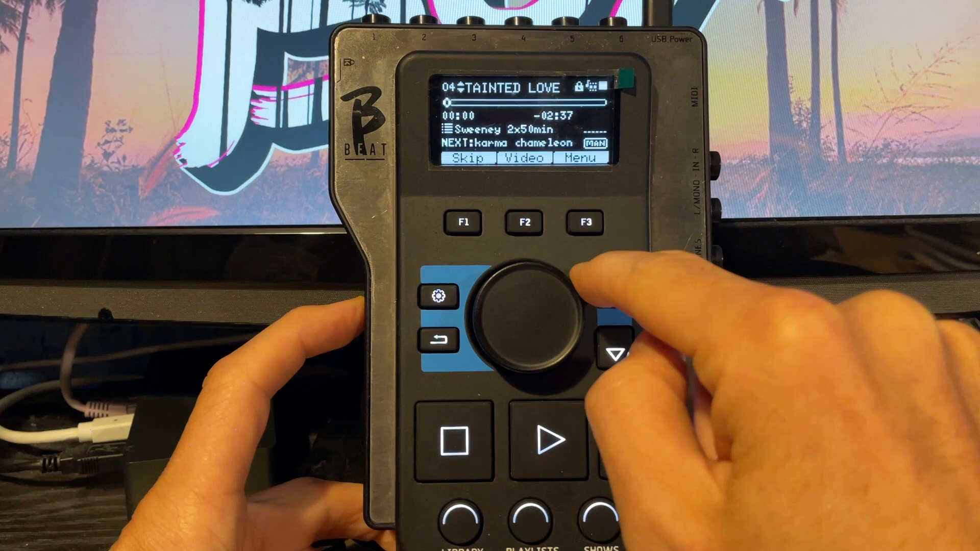
- Cue and play KARMA CHAMELEON, then skip to POWER LOVE
click(615, 356)
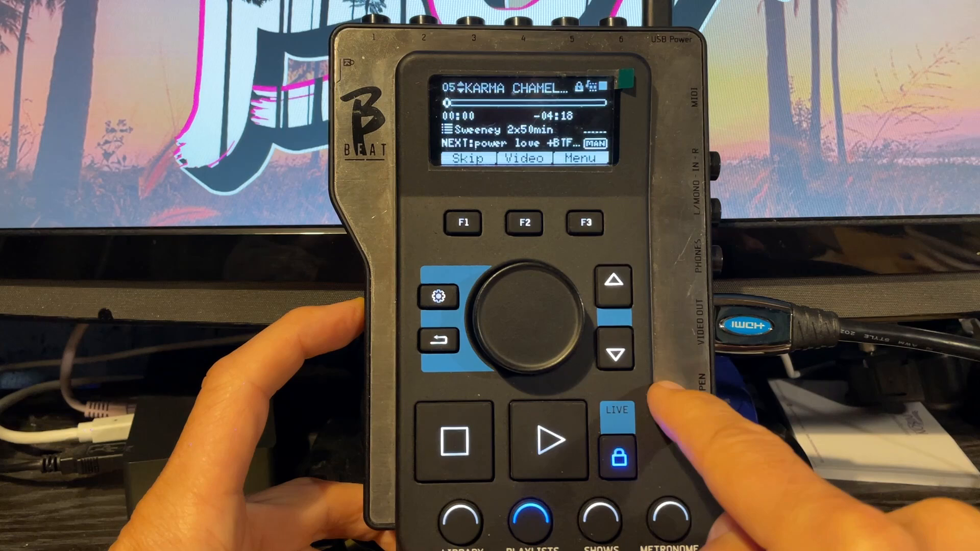
click(549, 438)
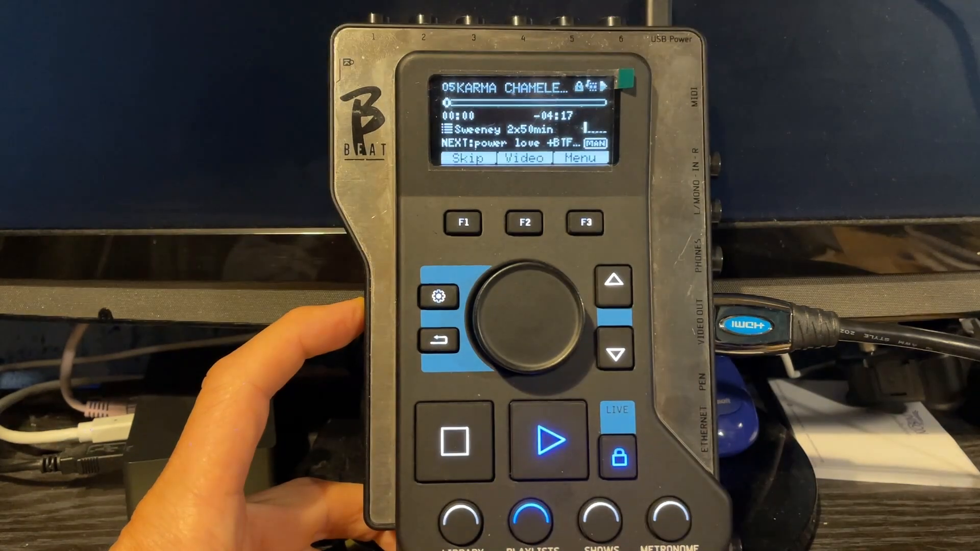
click(543, 437)
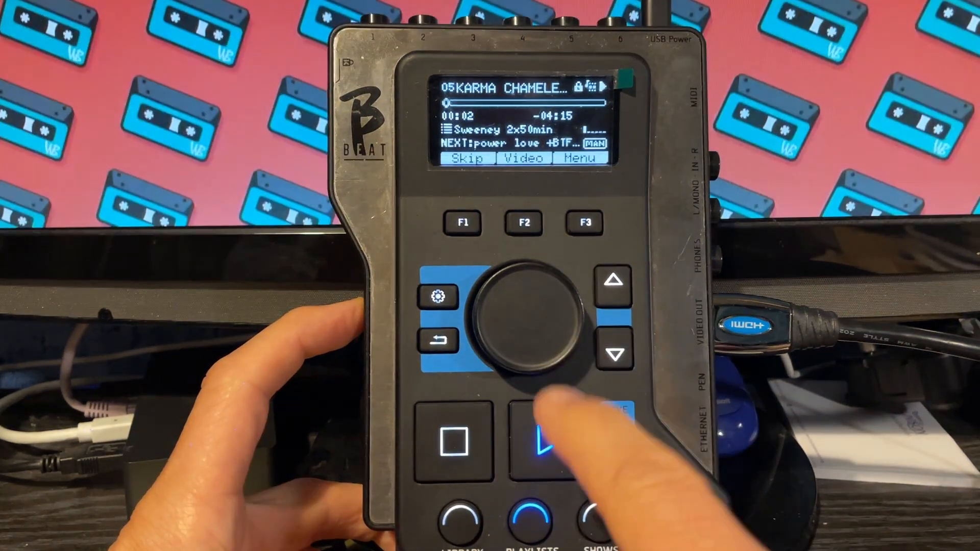
click(548, 438)
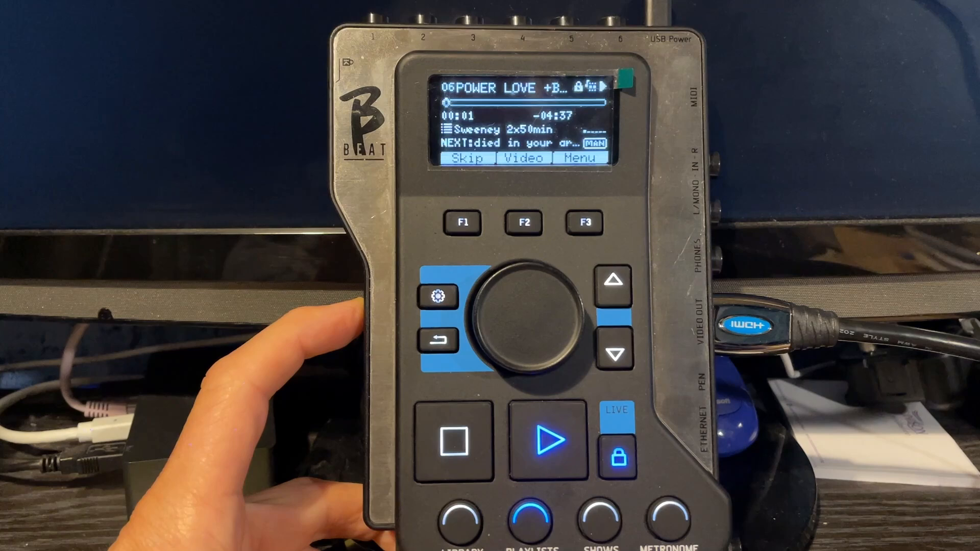
- Stop POWER LOVE, cue a later track, and start Crockett's Theme playing
click(459, 437)
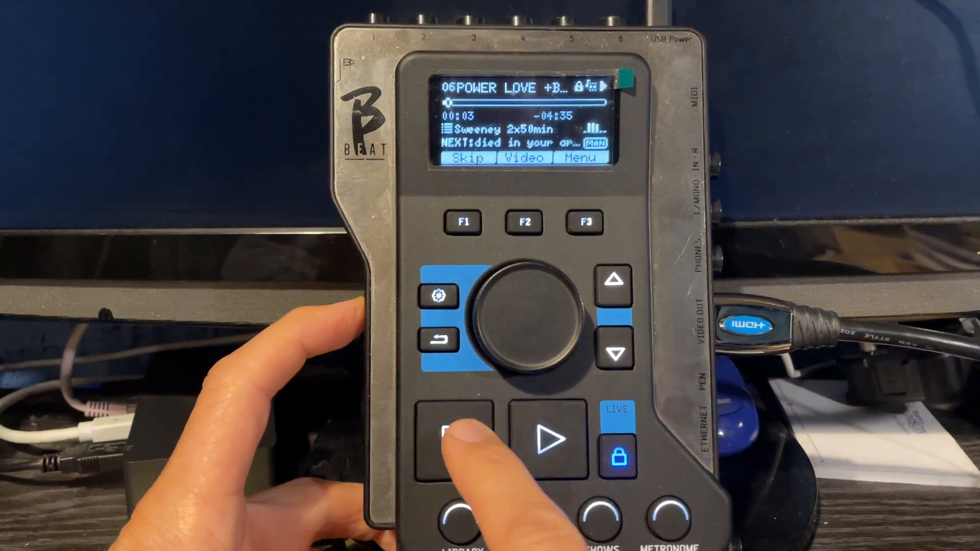
click(458, 438)
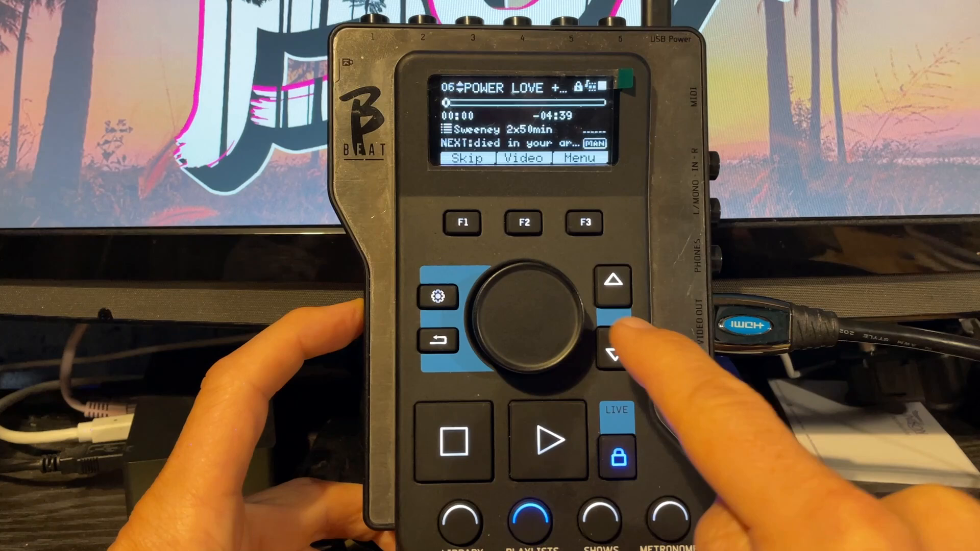
click(612, 354)
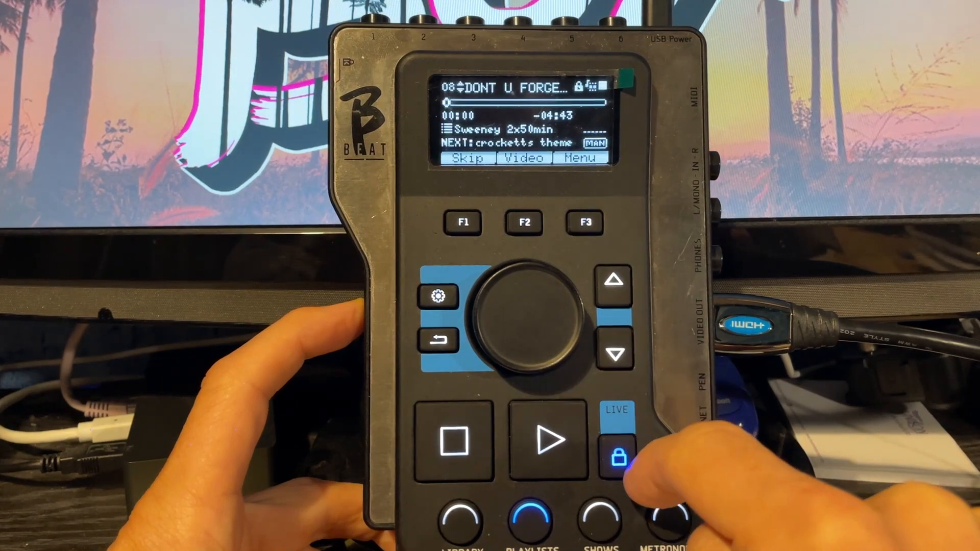
click(548, 439)
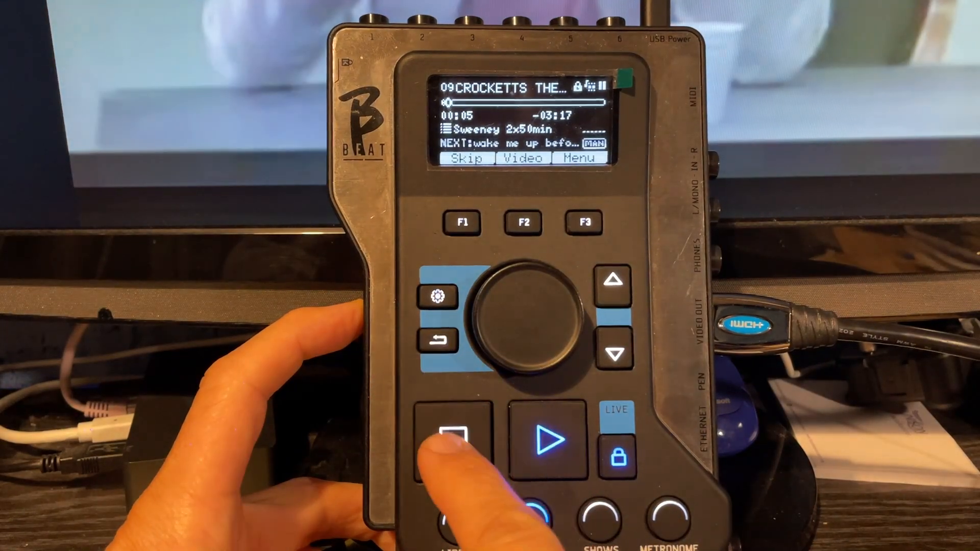
- Stop track 09, play and stop tracks 10–11, and unlock LIVE mode
click(455, 437)
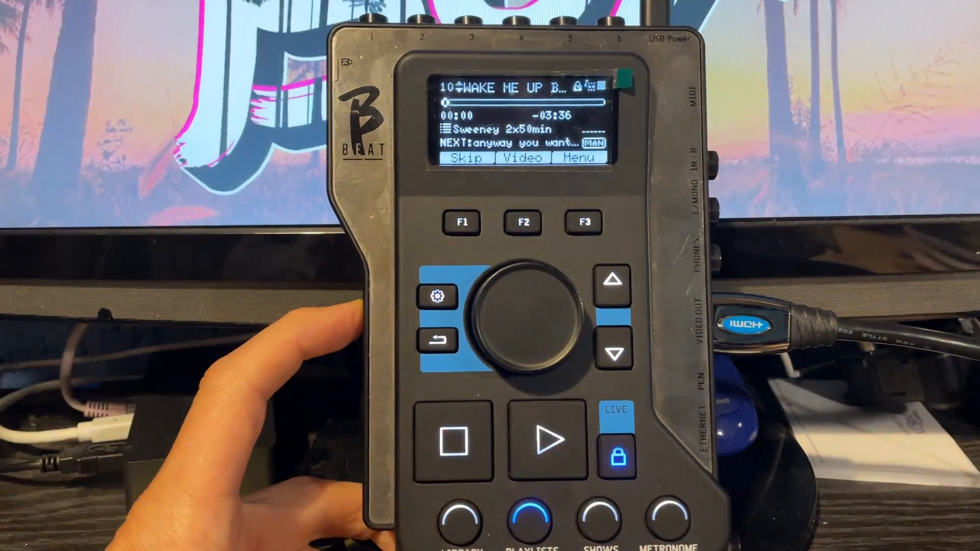
click(543, 439)
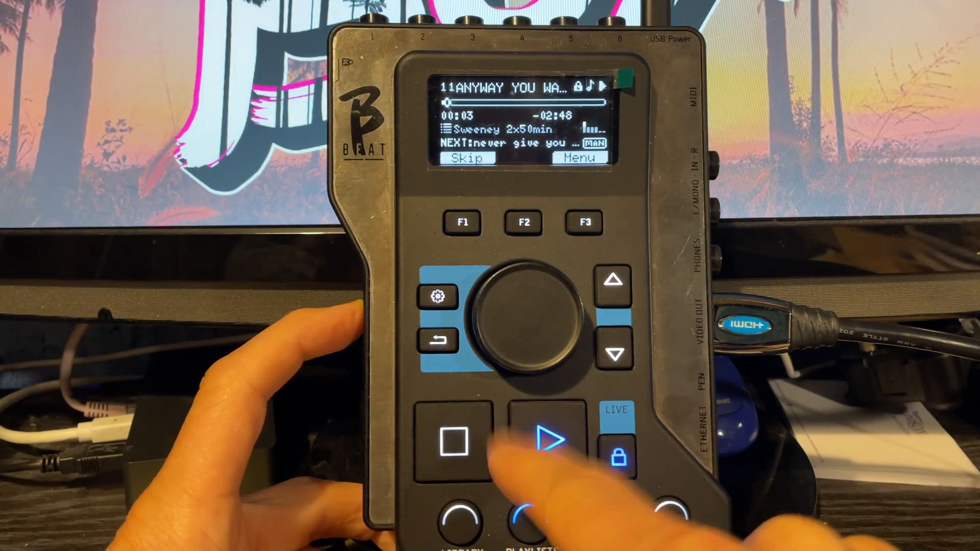
click(544, 441)
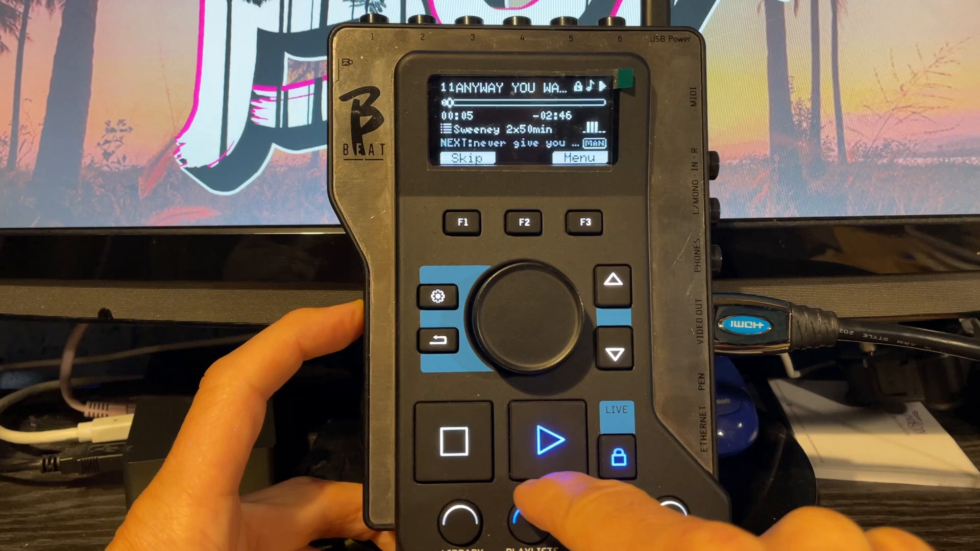
click(465, 158)
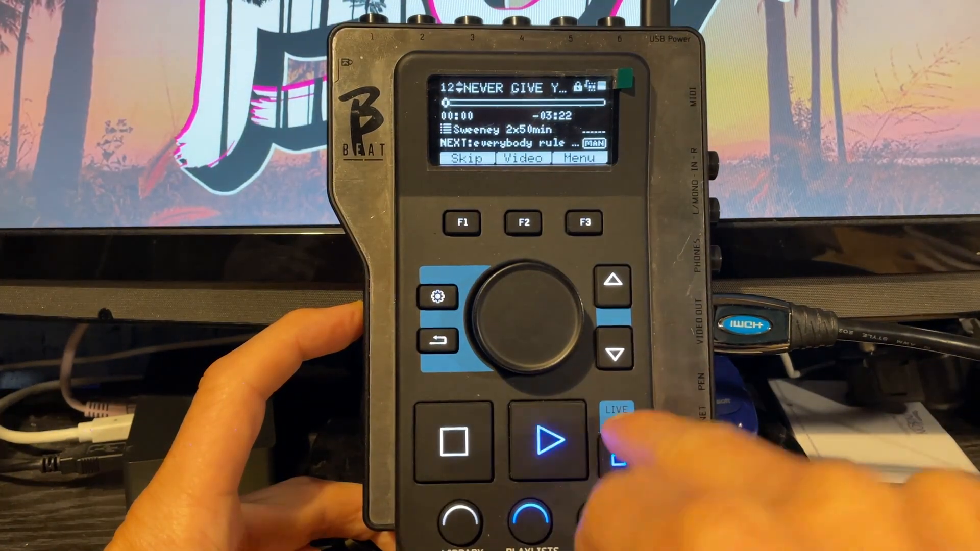
click(615, 453)
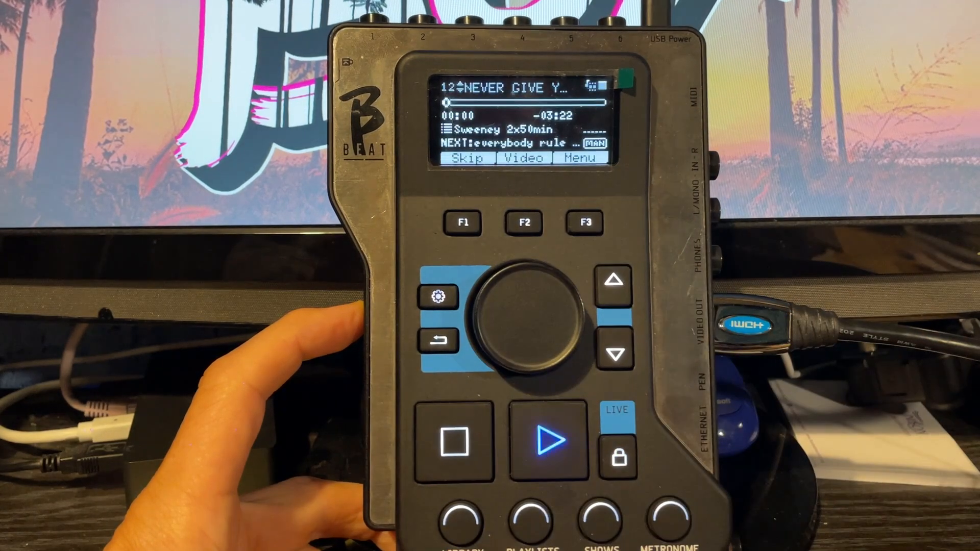
- Load and play SECRET GARDEN from Playlists, then open its track list
click(546, 438)
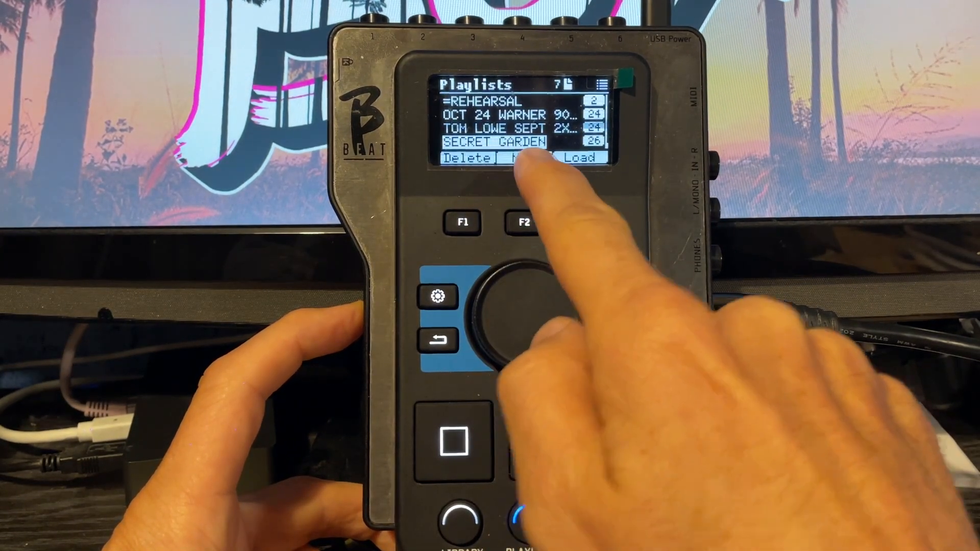
click(579, 157)
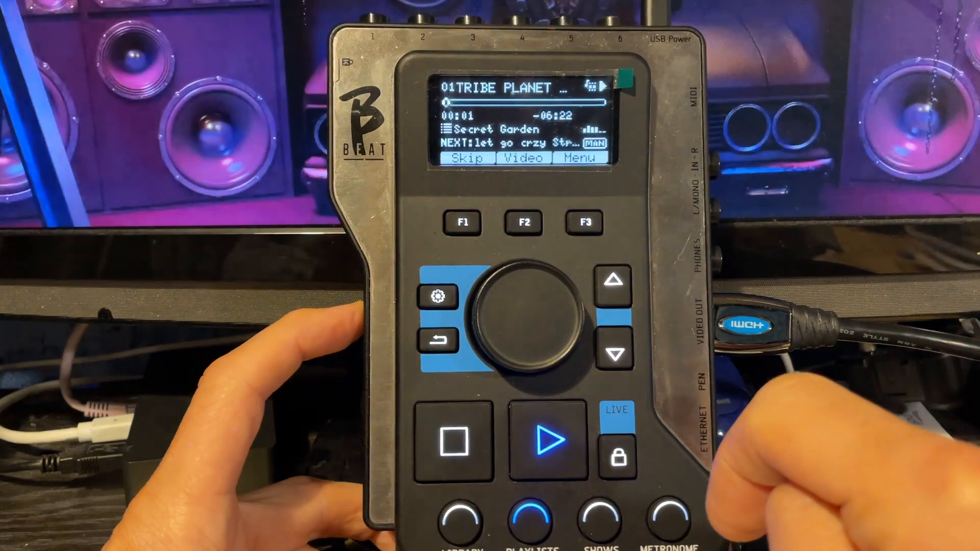
click(541, 435)
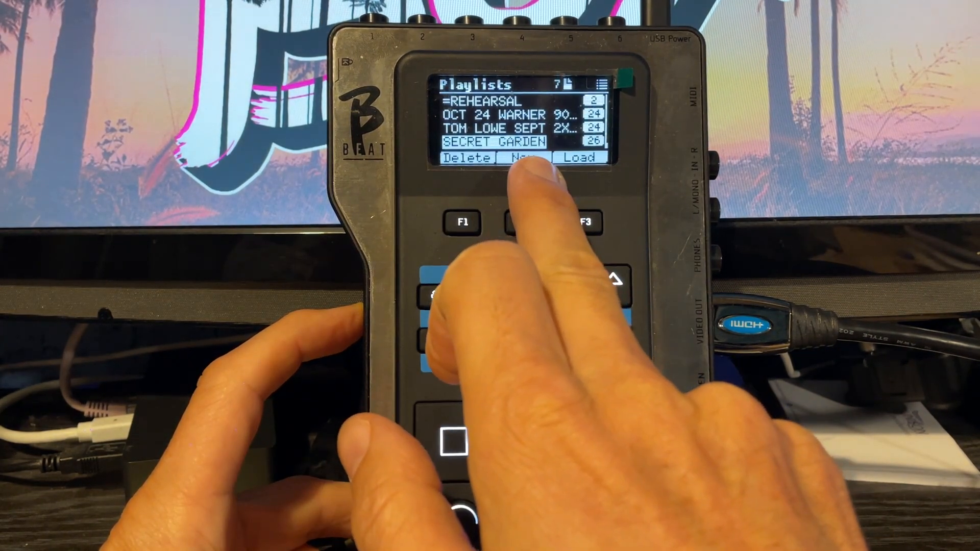
click(578, 158)
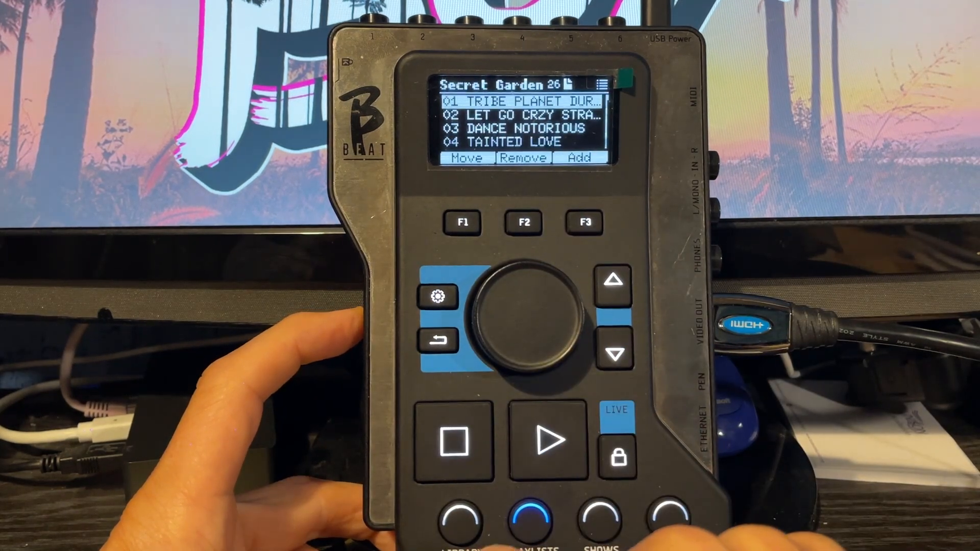